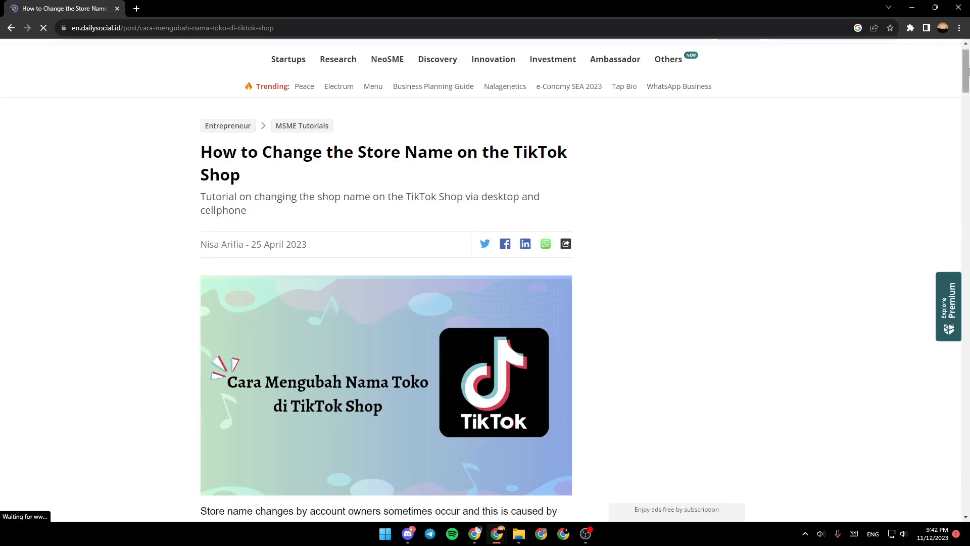
scroll("down", 3)
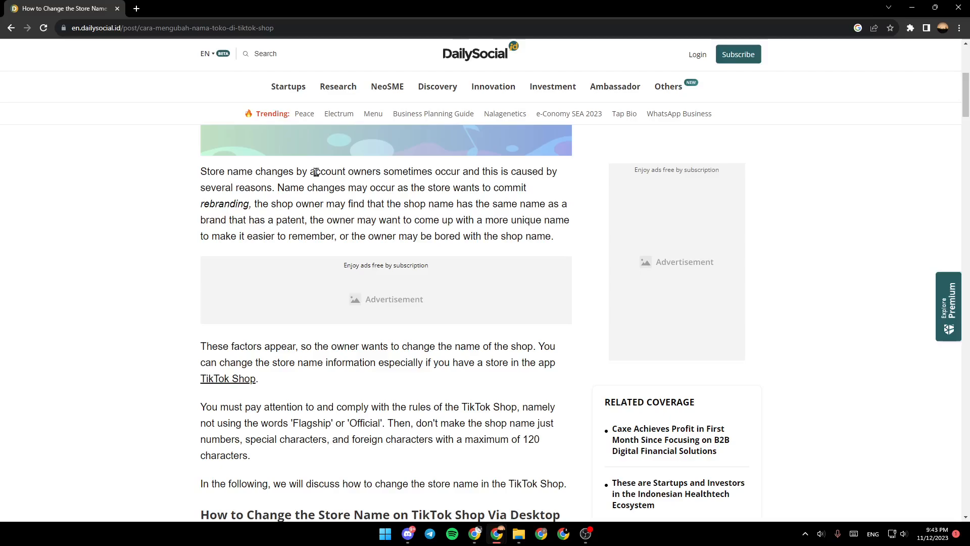
mouse_move(250, 260)
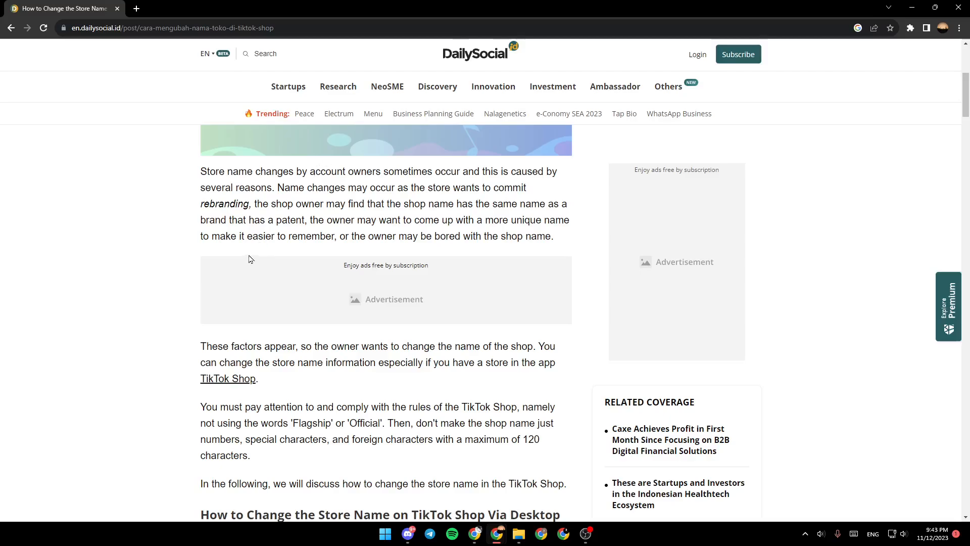
mouse_move(300, 237)
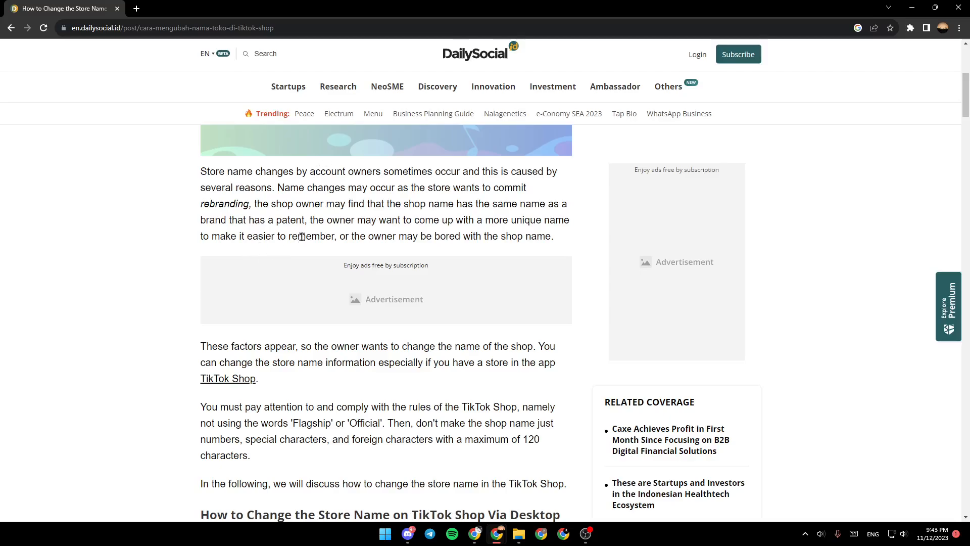
mouse_move(487, 273)
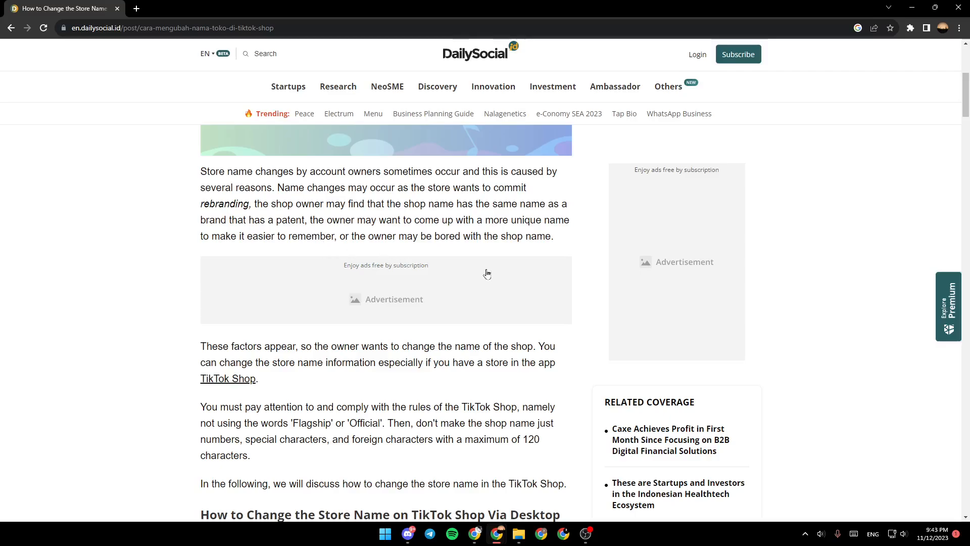
scroll("down", 3)
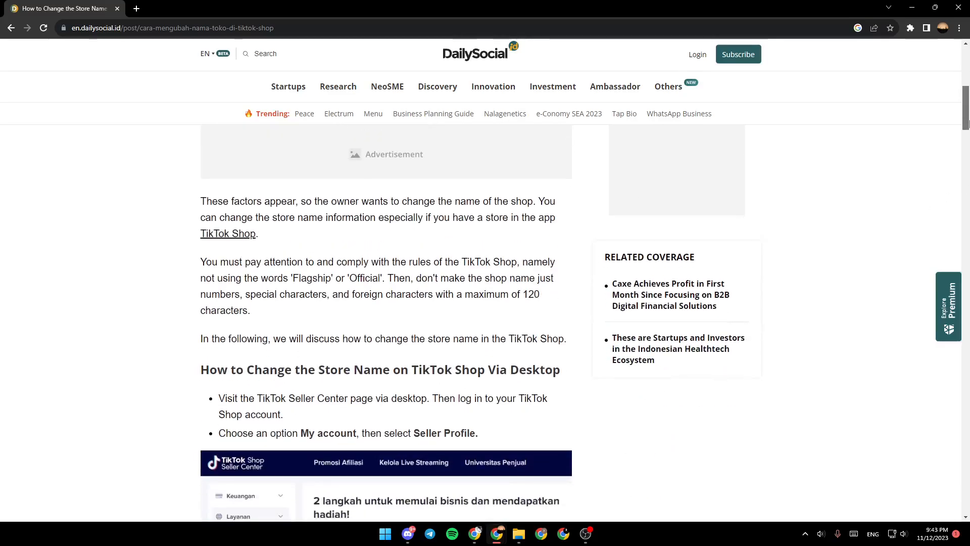
mouse_move(469, 233)
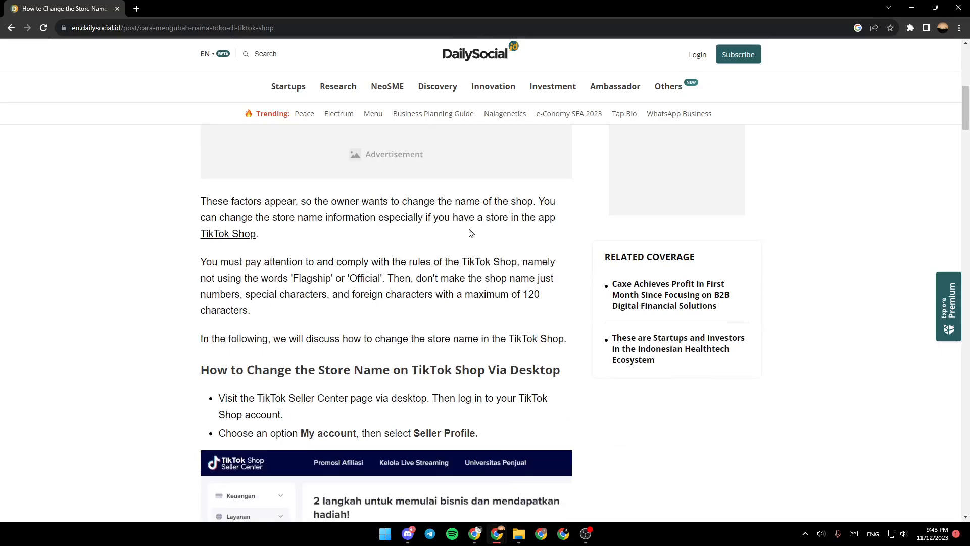
mouse_move(510, 205)
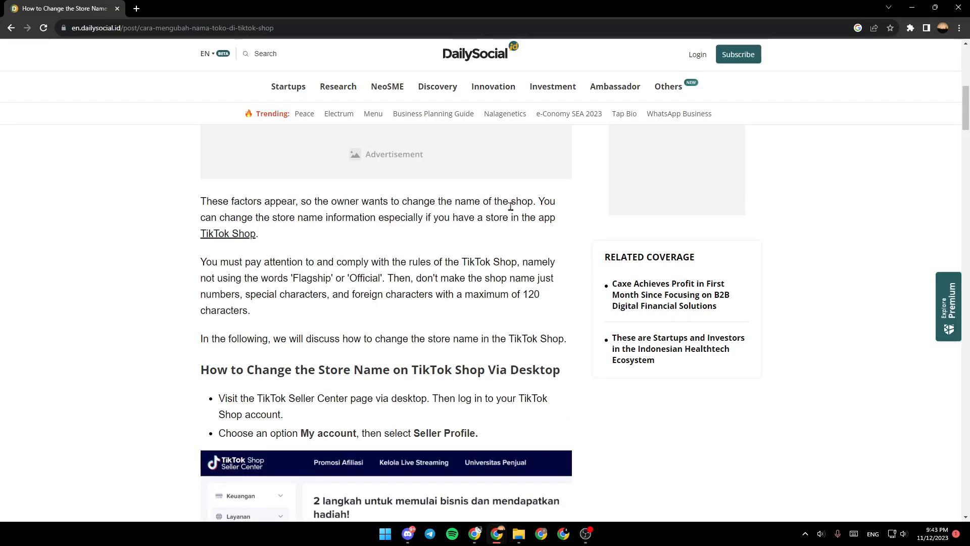
mouse_move(355, 236)
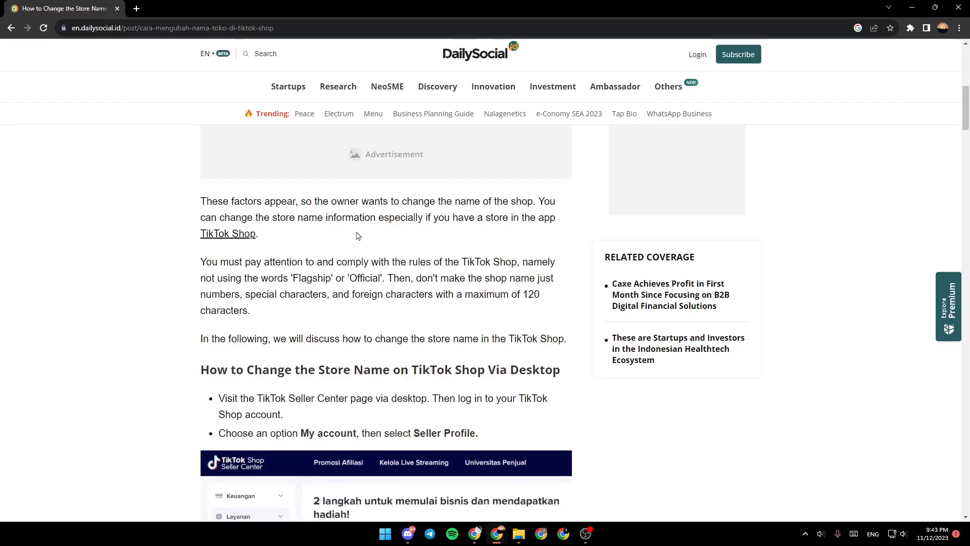
mouse_move(500, 237)
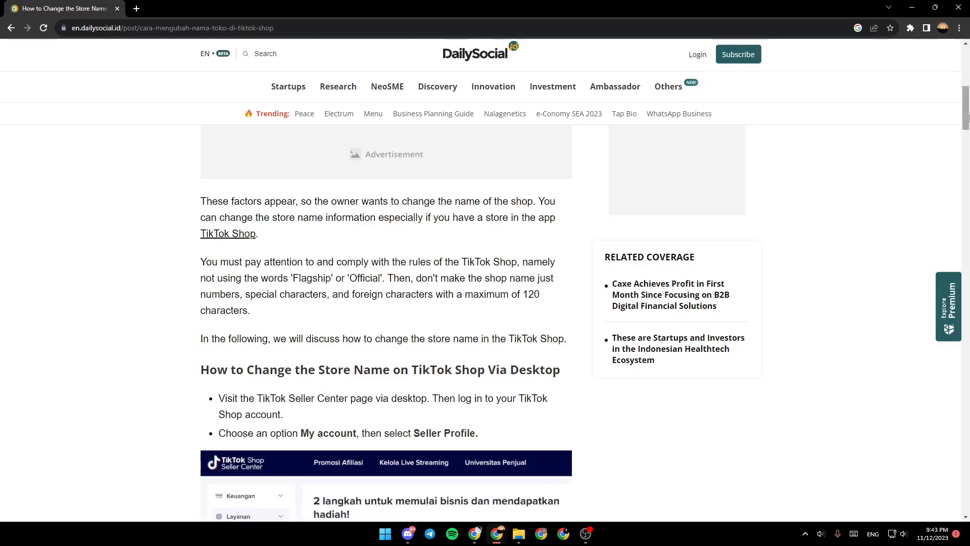
scroll("down", 3)
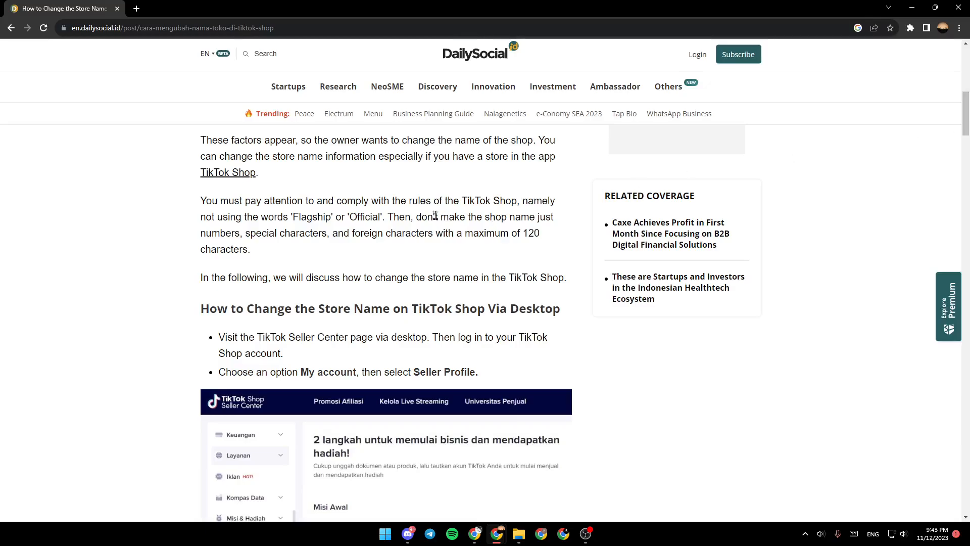
mouse_move(541, 202)
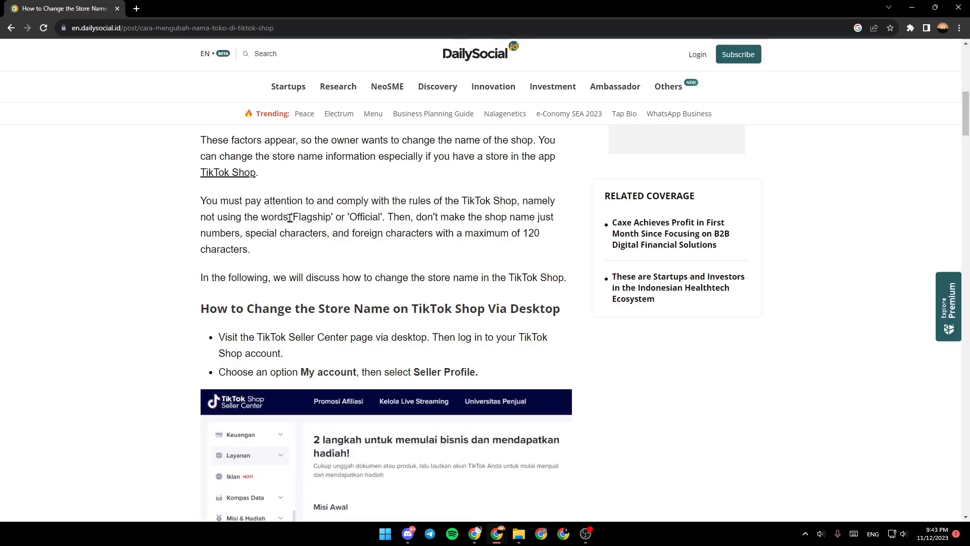
mouse_move(409, 221)
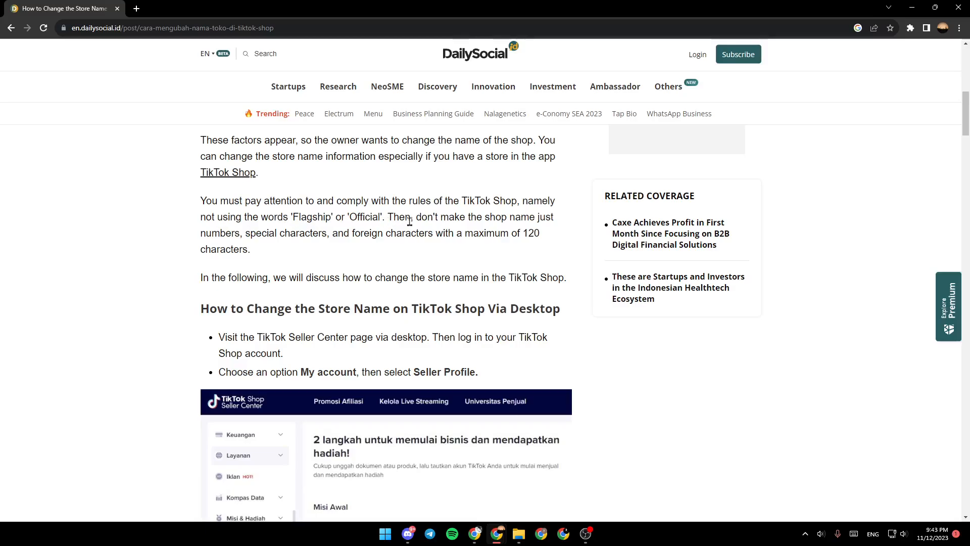
mouse_move(195, 240)
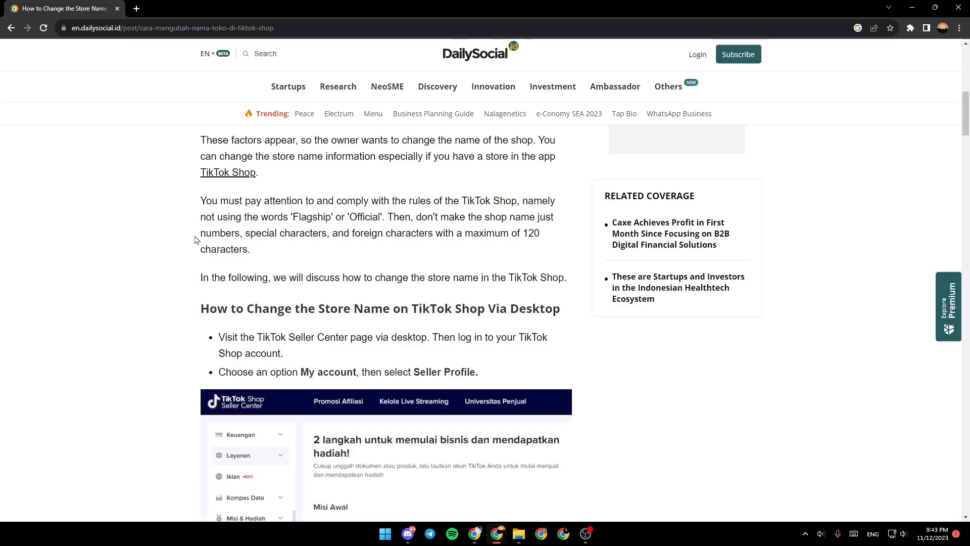
mouse_move(207, 231)
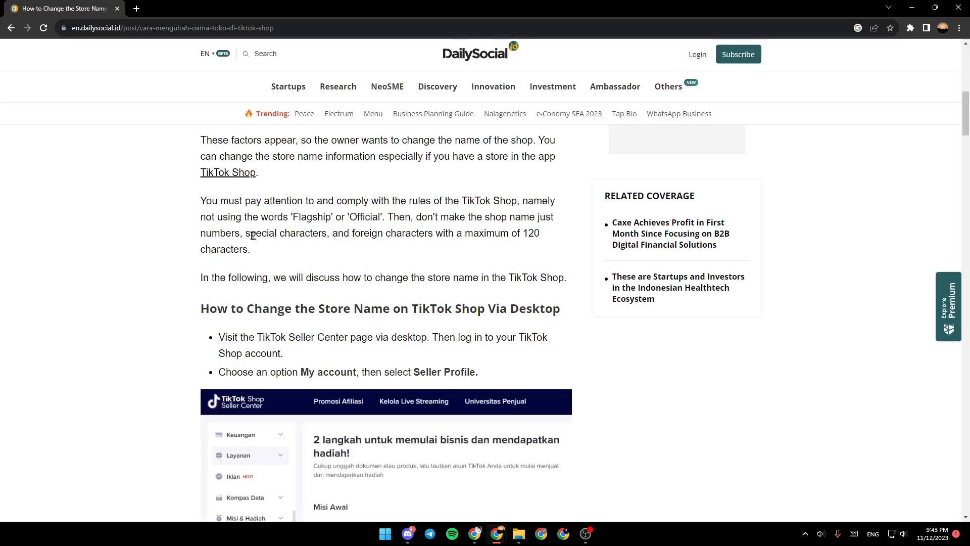
mouse_move(547, 267)
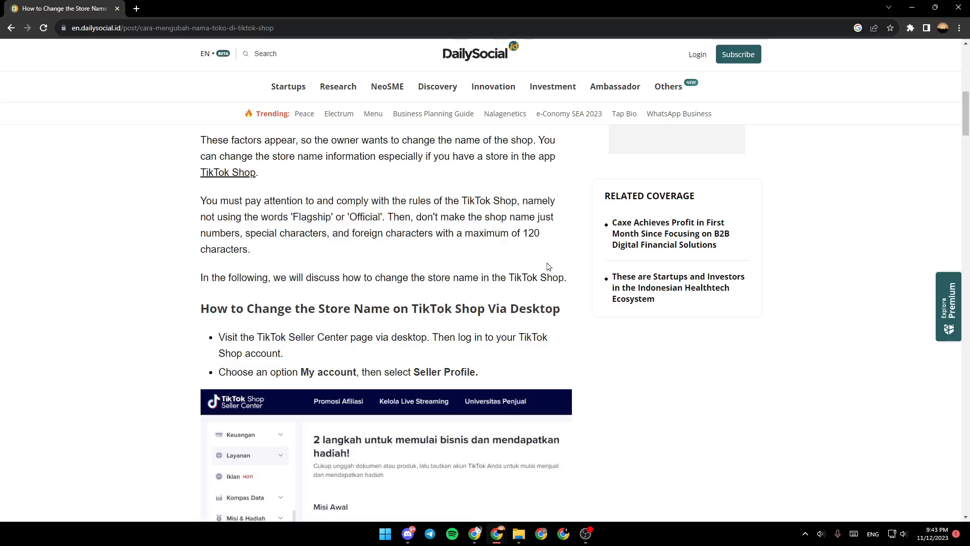
scroll("down", 3)
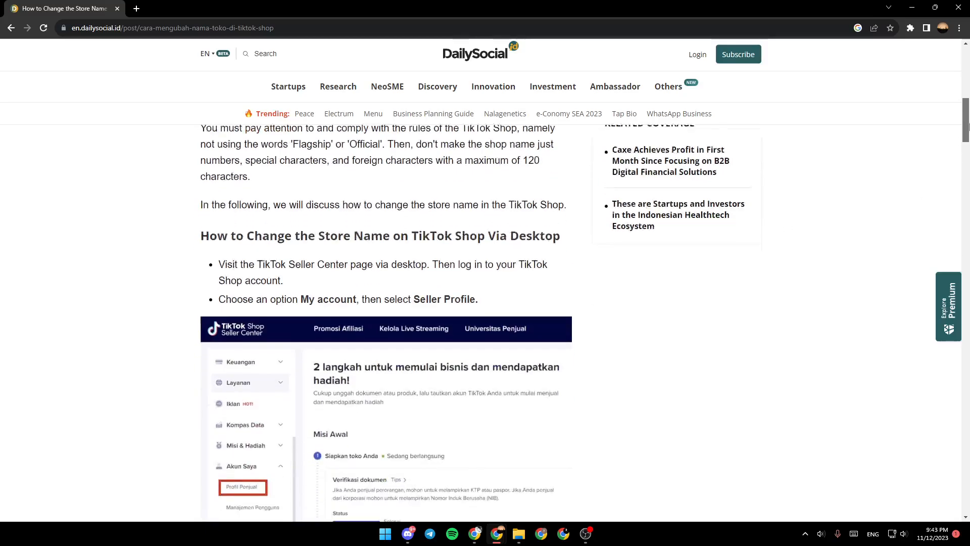
scroll("down", 3)
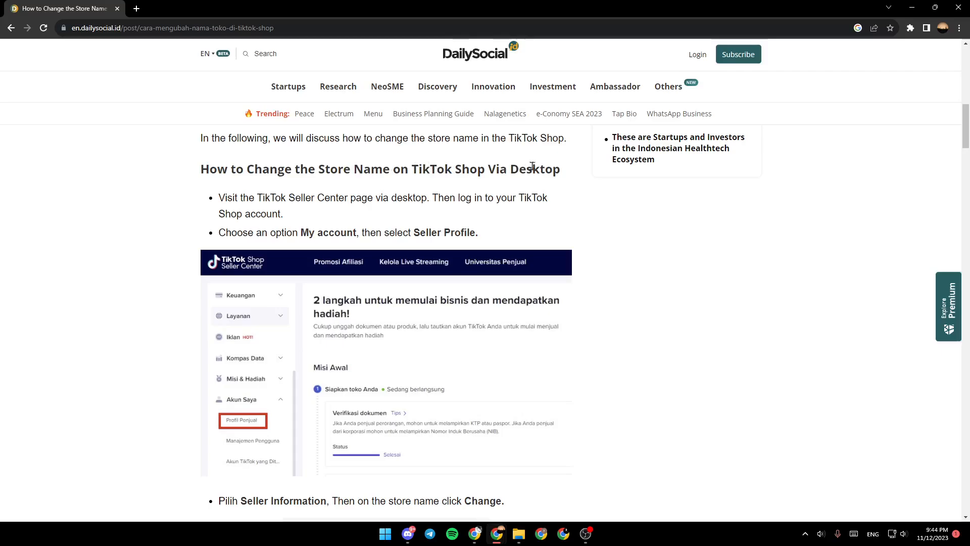
mouse_move(259, 195)
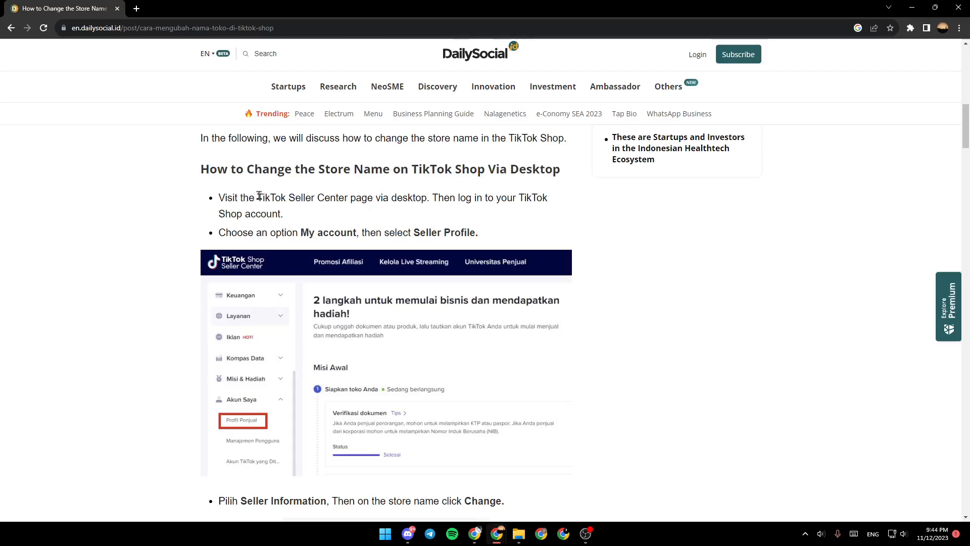
mouse_move(410, 194)
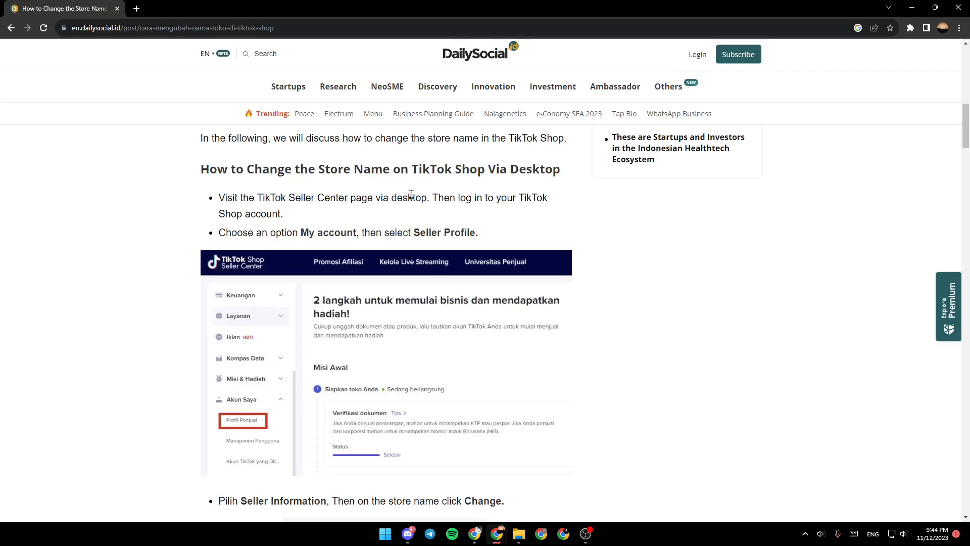
mouse_move(515, 209)
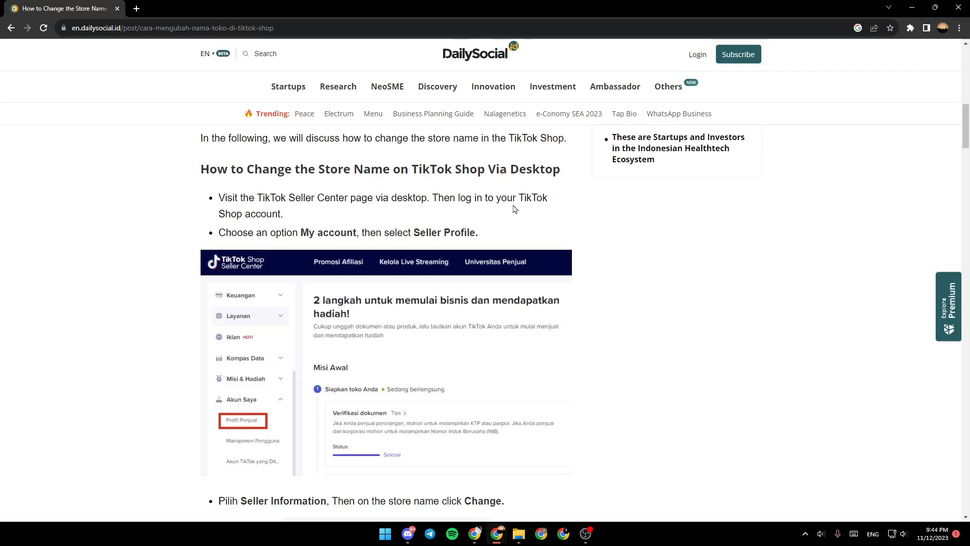
mouse_move(426, 273)
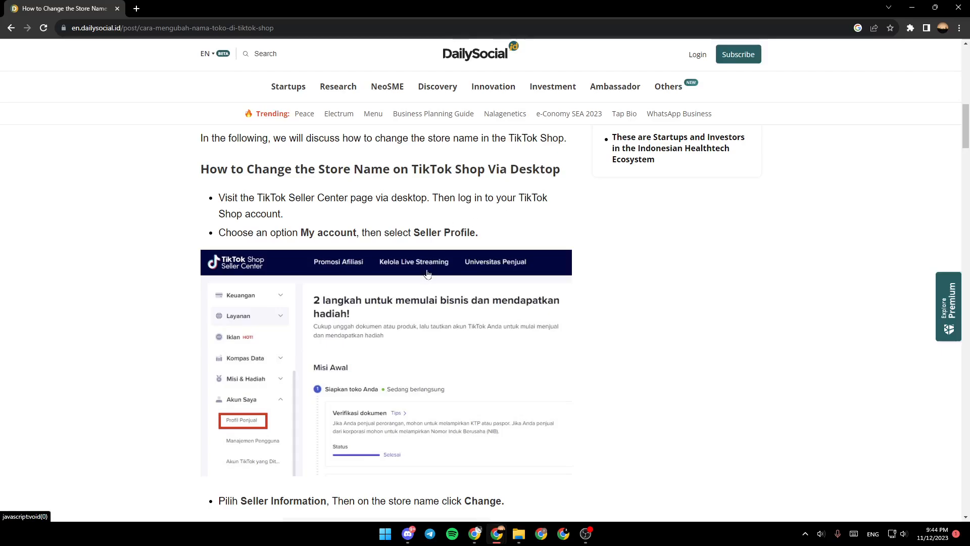
mouse_move(887, 203)
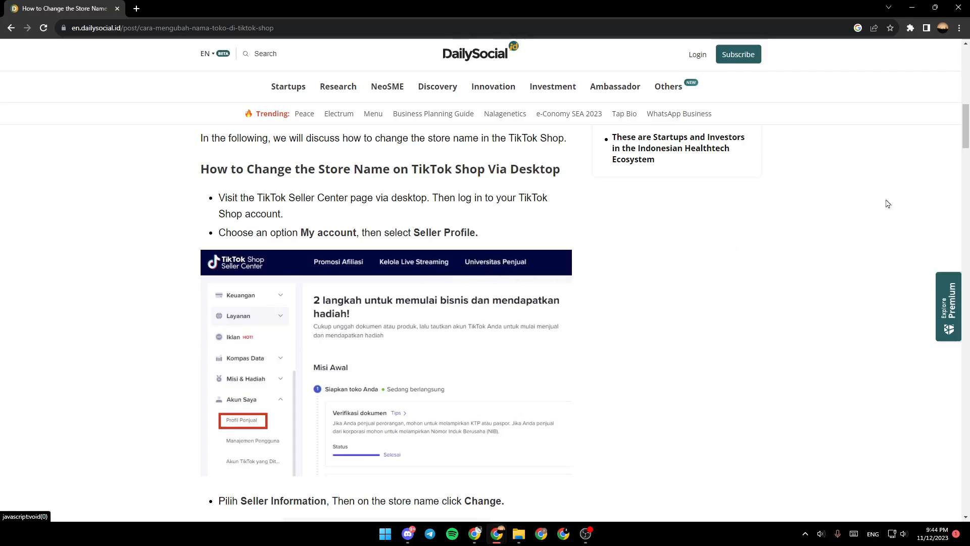
scroll("down", 3)
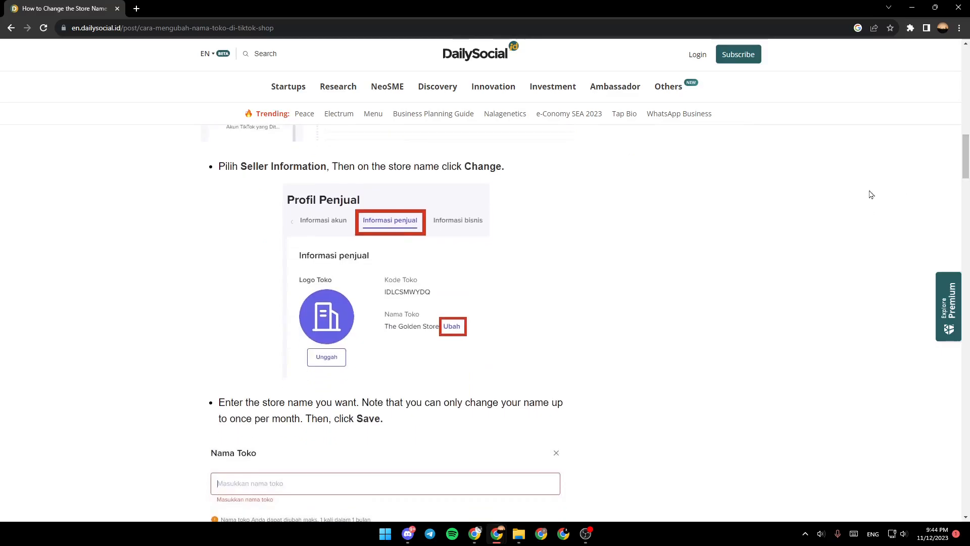
mouse_move(344, 172)
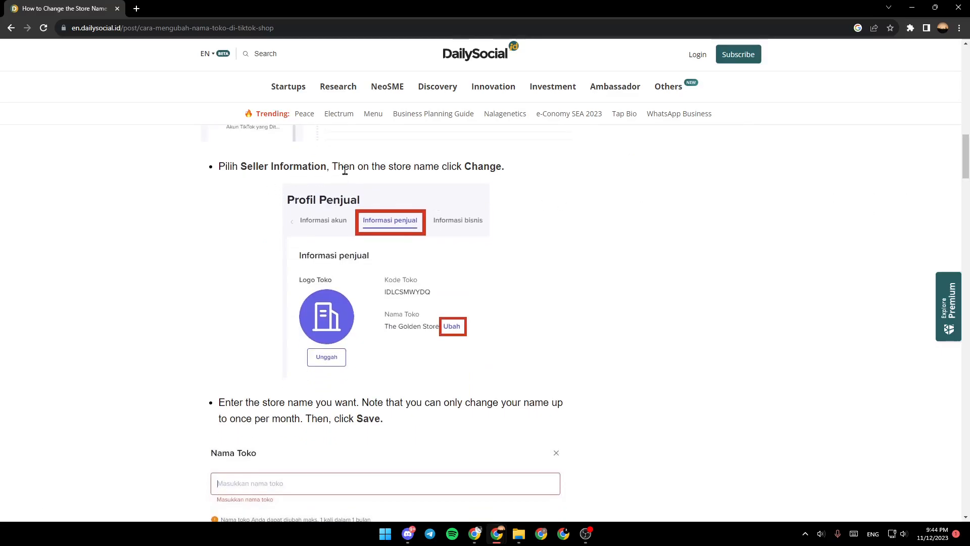
mouse_move(406, 178)
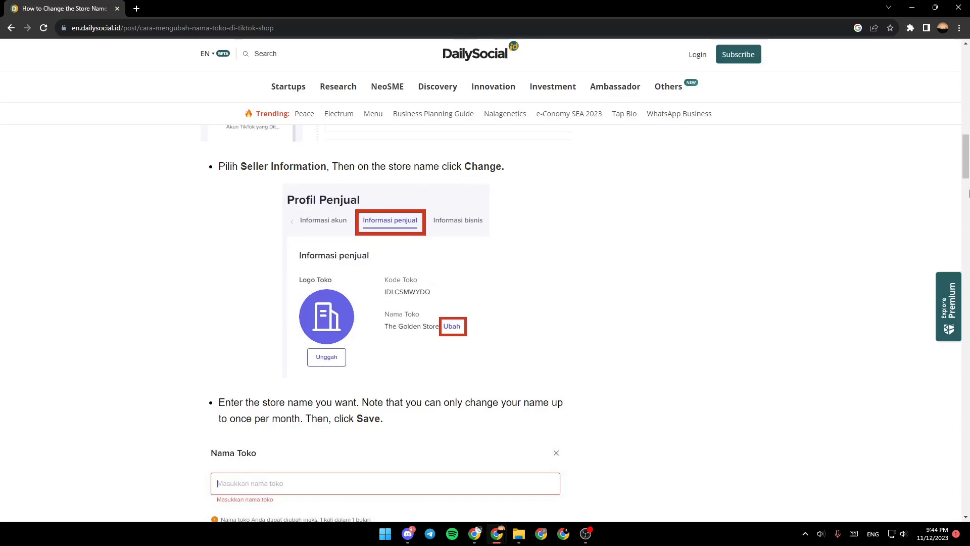
scroll("down", 3)
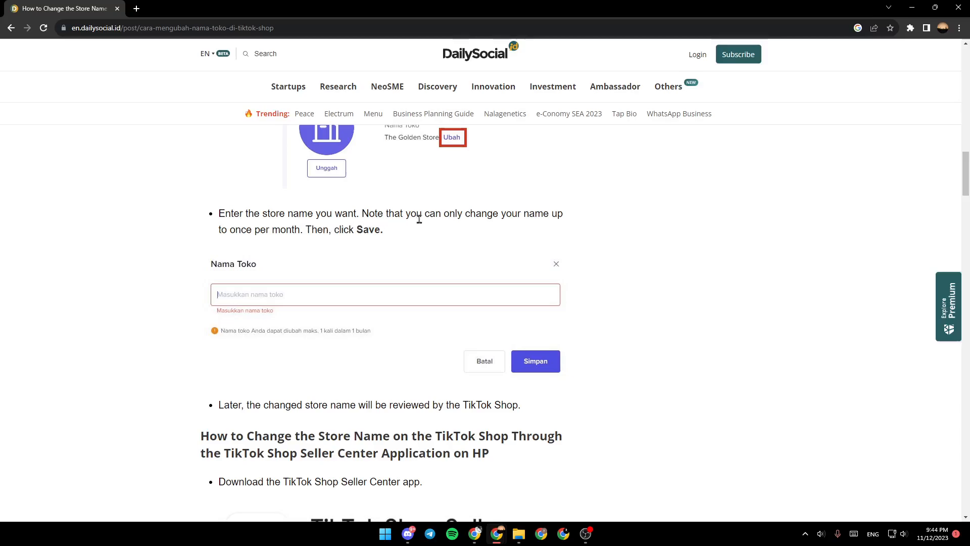
mouse_move(294, 243)
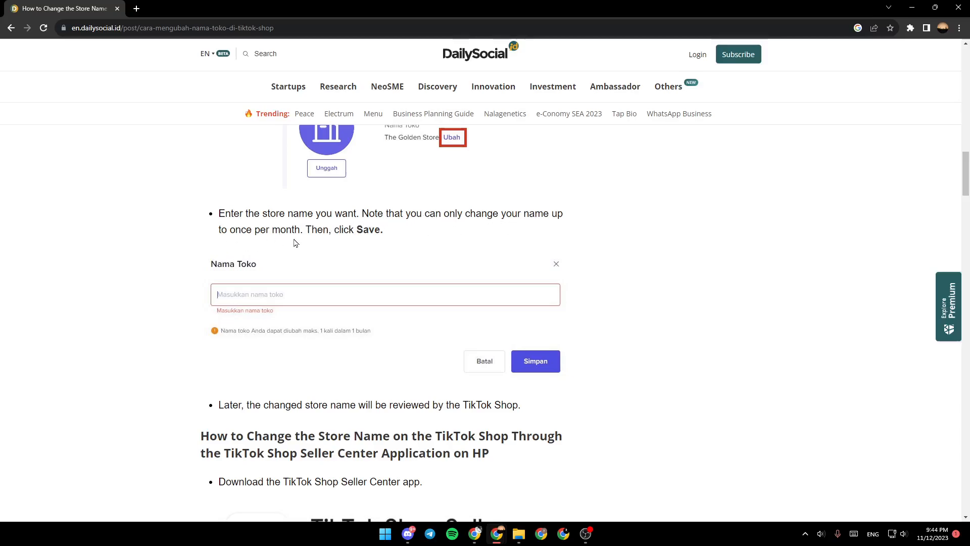
mouse_move(586, 379)
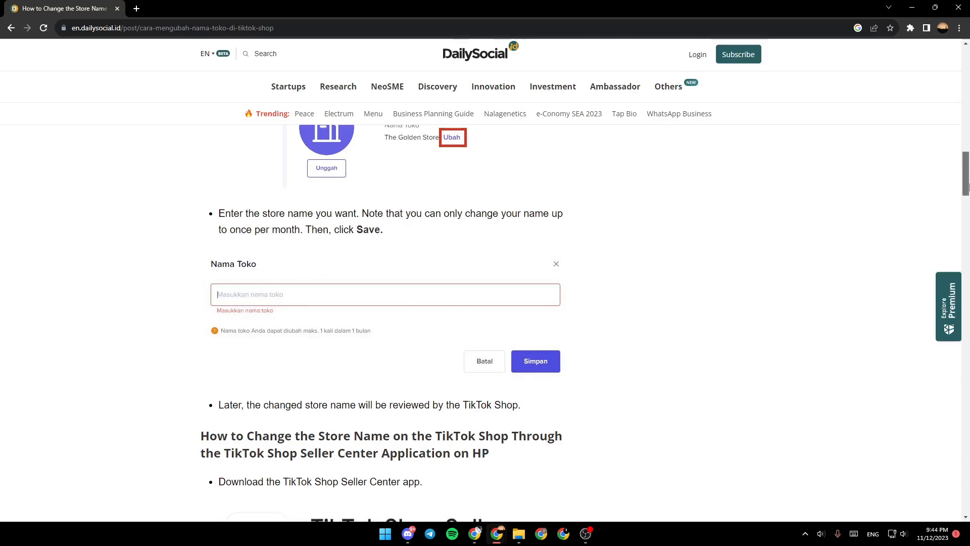
scroll("down", 3)
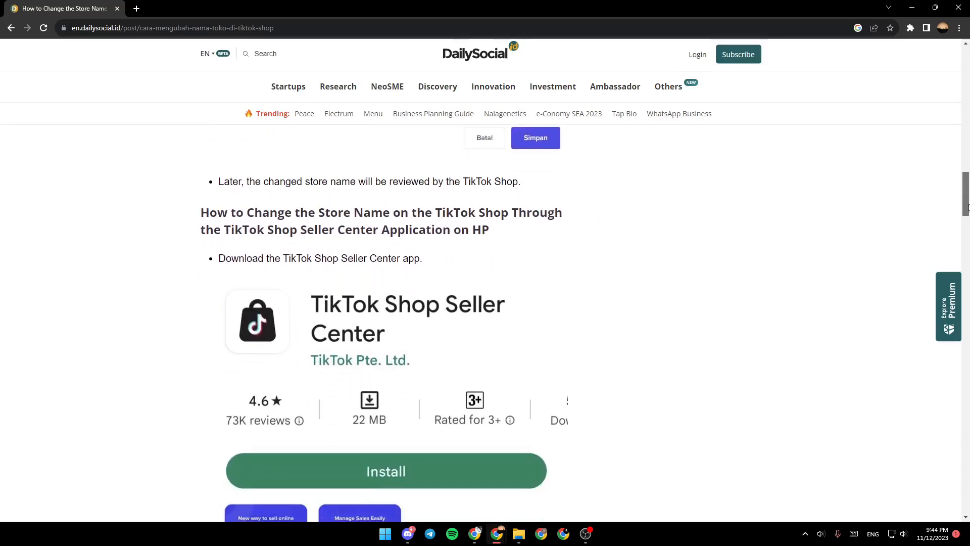
scroll("up", 3)
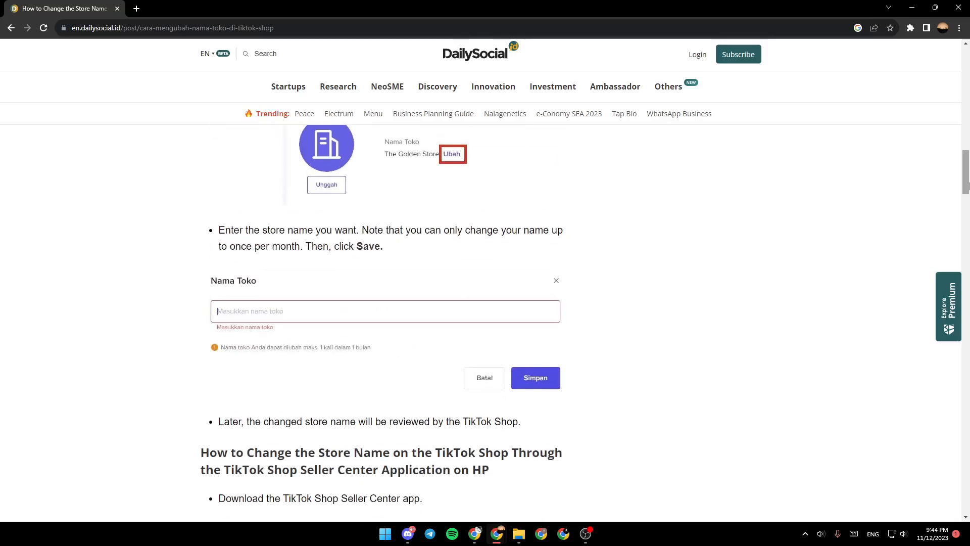